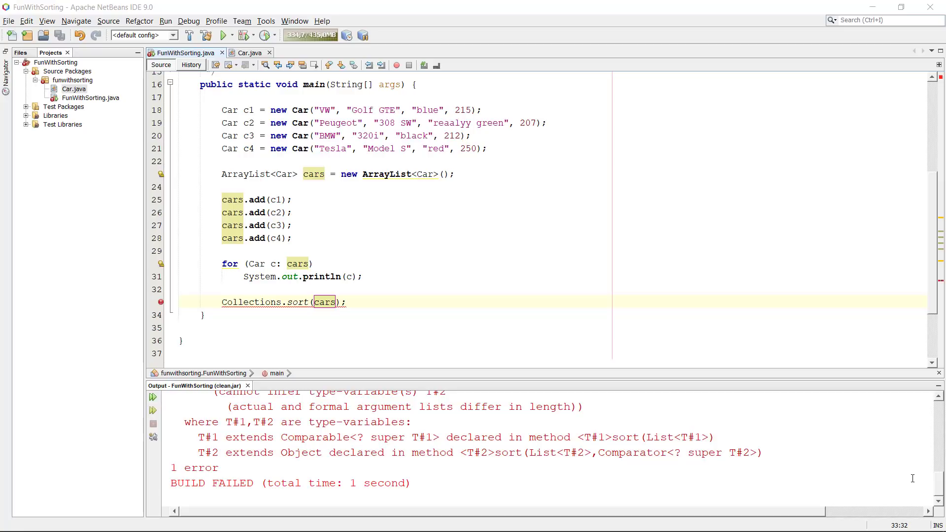
{"action": "mouse_move", "coordinate": [372, 341]}
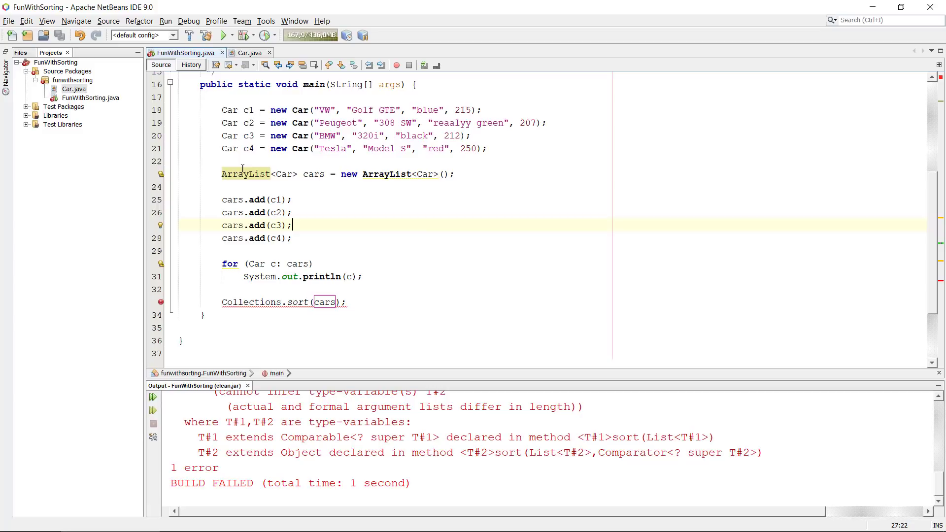
{"action": "mouse_move", "coordinate": [321, 302]}
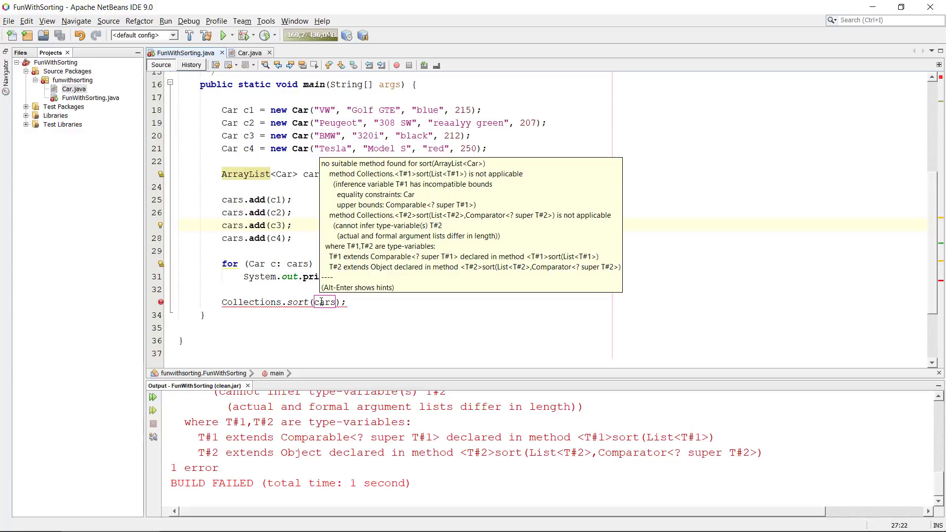
- Add cars.add(c3); in main, then declare public class Car implements Comparable<Car> in Car.java
{"action": "left_click", "coordinate": [292, 224]}
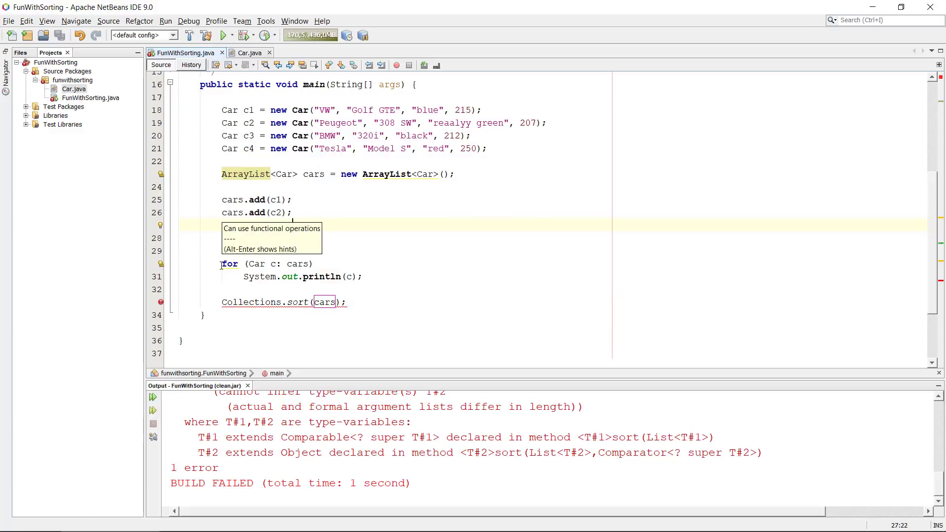
{"action": "type", "text": "cars.add(c3);"}
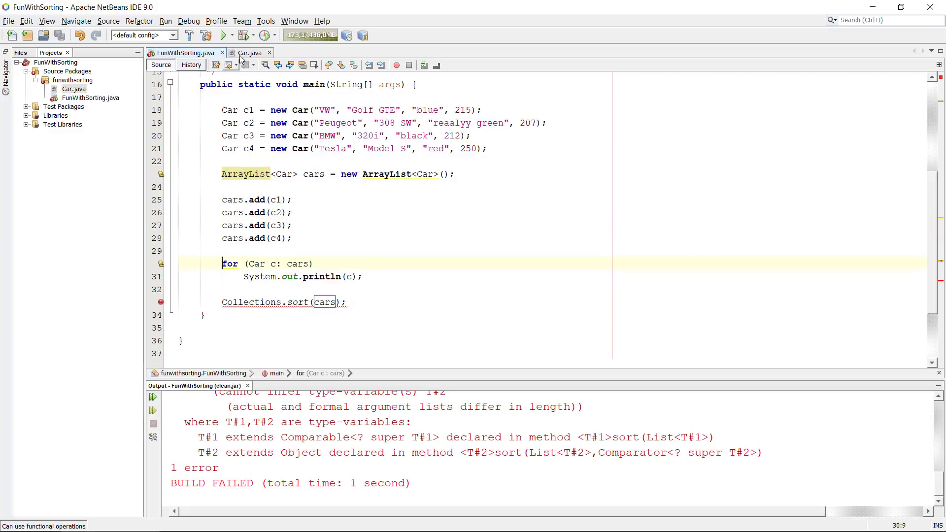
{"action": "left_click", "coordinate": [248, 53]}
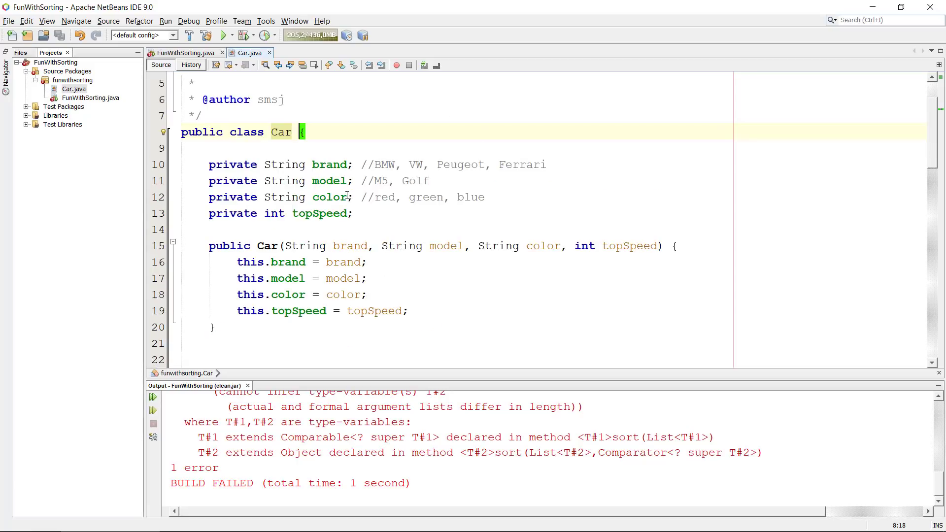
{"action": "mouse_move", "coordinate": [369, 218]}
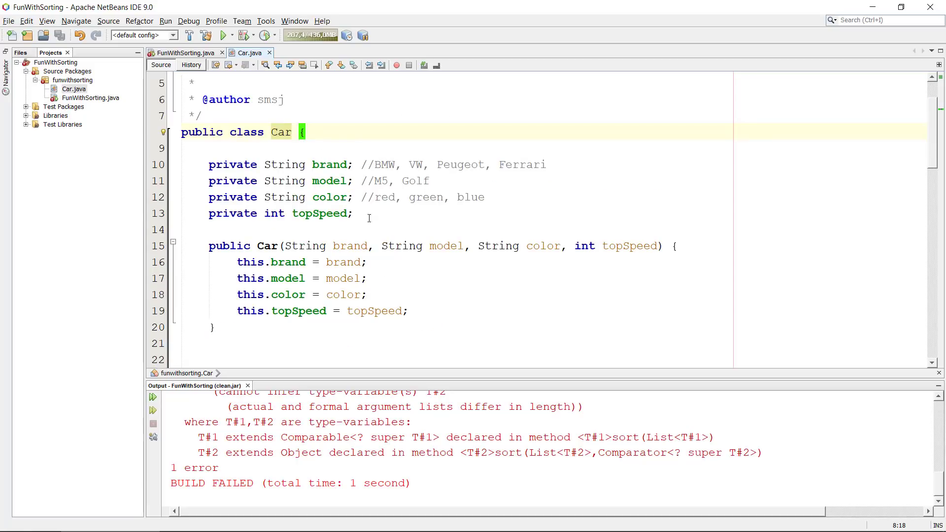
{"action": "mouse_move", "coordinate": [496, 218]}
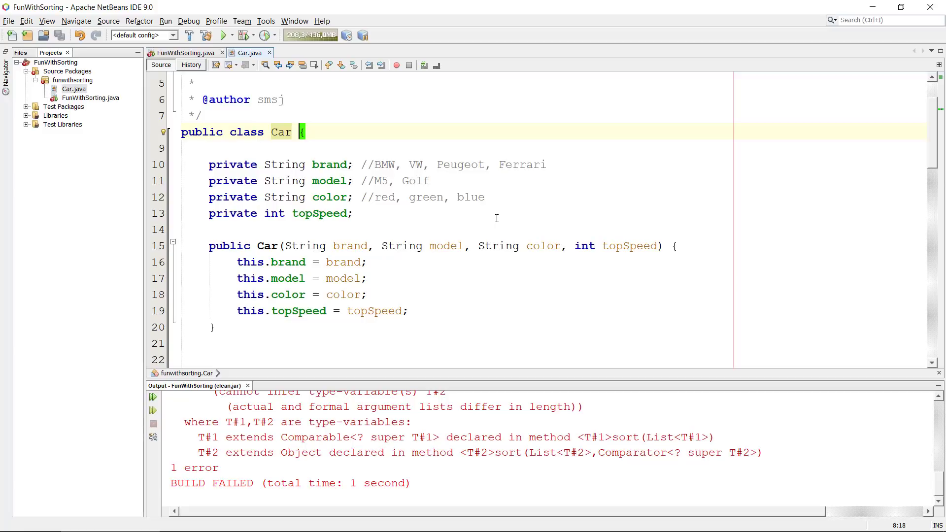
{"action": "type", "text": "implements"}
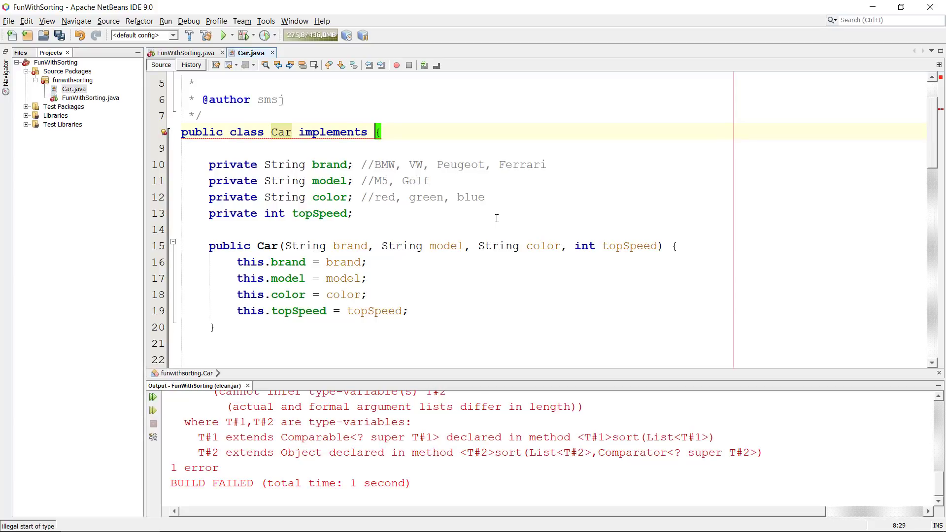
{"action": "type", "text": "Comparable"}
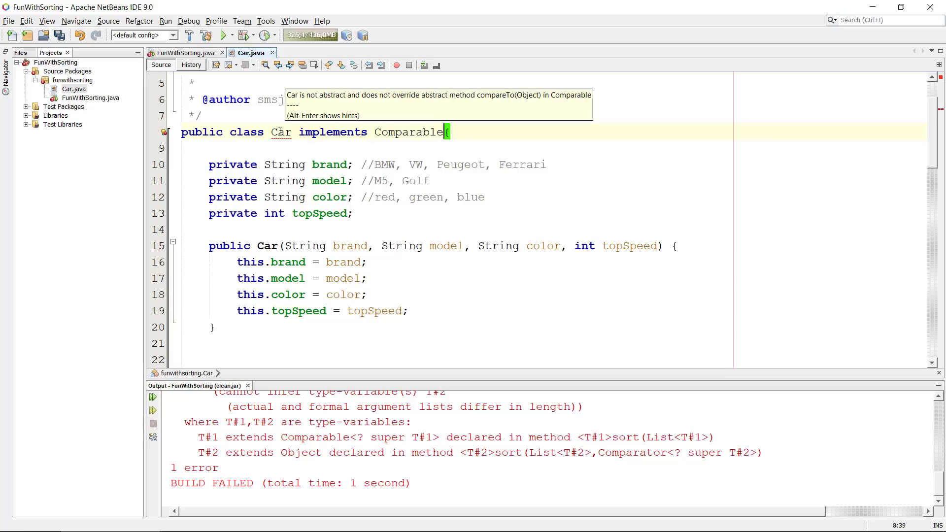
{"action": "mouse_move", "coordinate": [437, 125]}
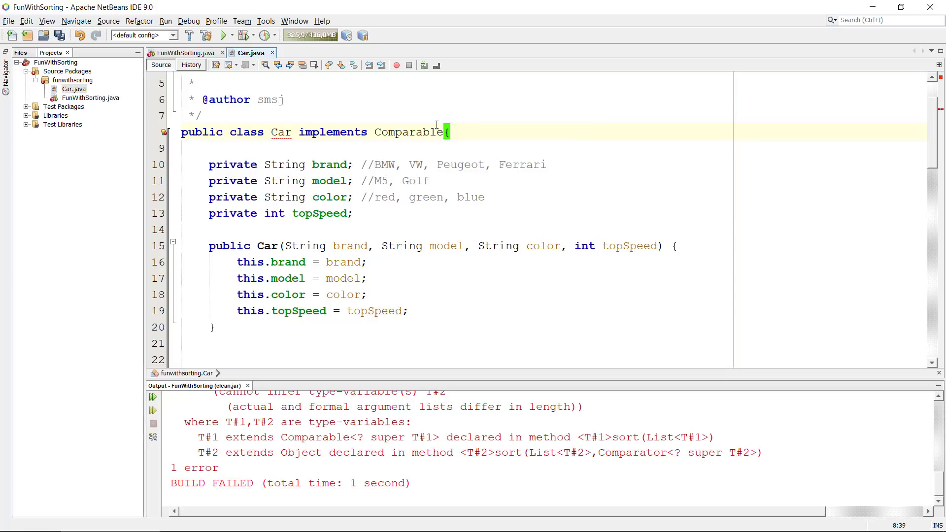
{"action": "type", "text": "<>"}
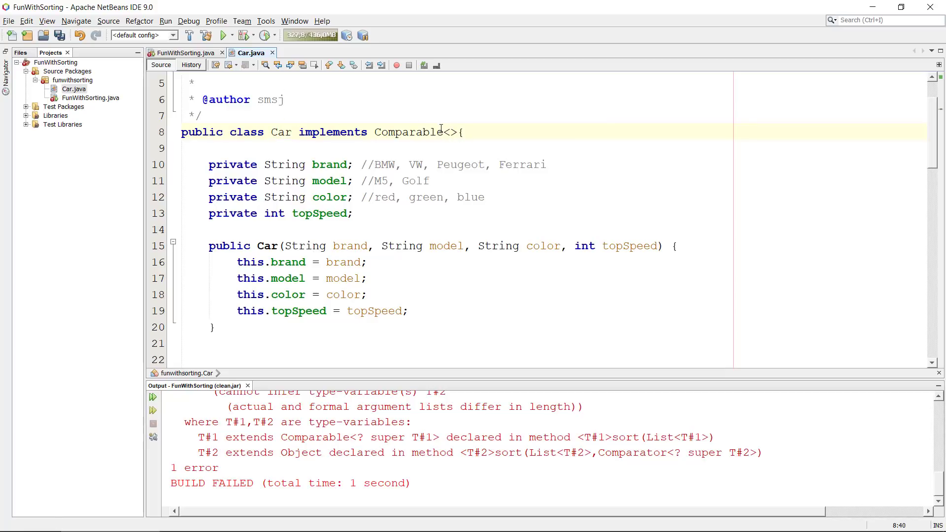
{"action": "type", "text": "Car"}
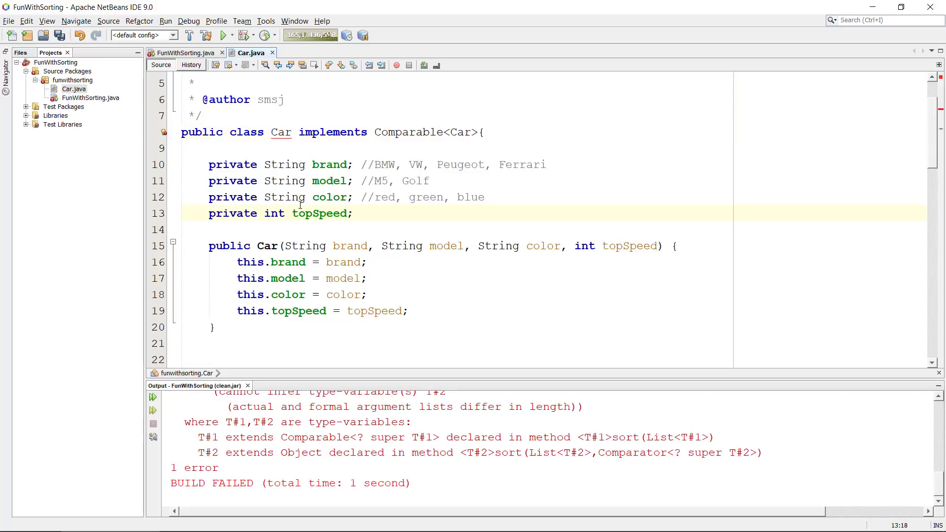
- Generate the compareTo(Car o) override via the hint and delete its placeholder throw line
{"action": "left_click", "coordinate": [165, 132]}
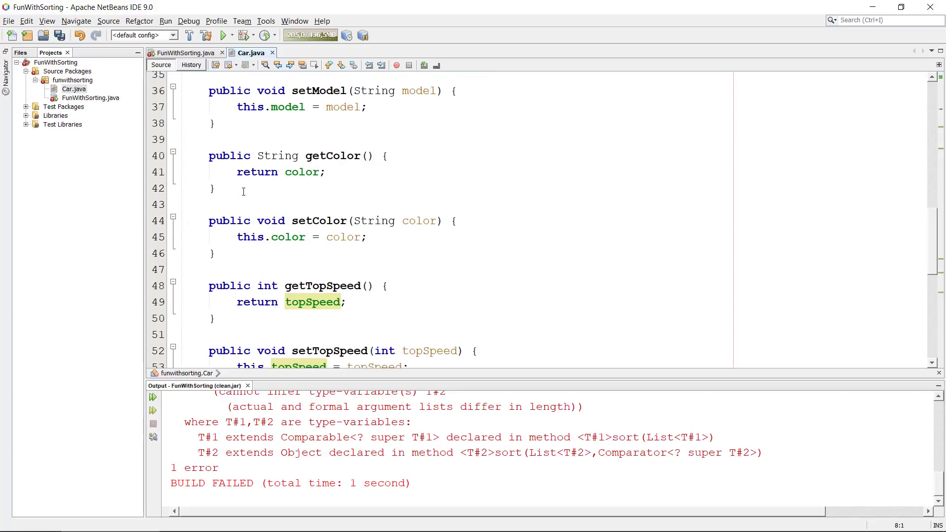
{"action": "scroll", "scroll_direction": "down", "scroll_amount": 3}
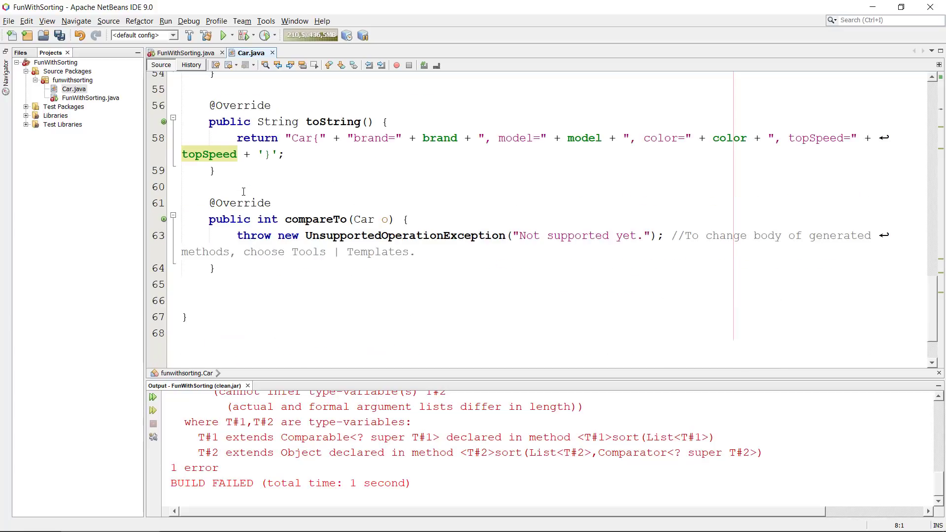
{"action": "left_click", "coordinate": [322, 219]}
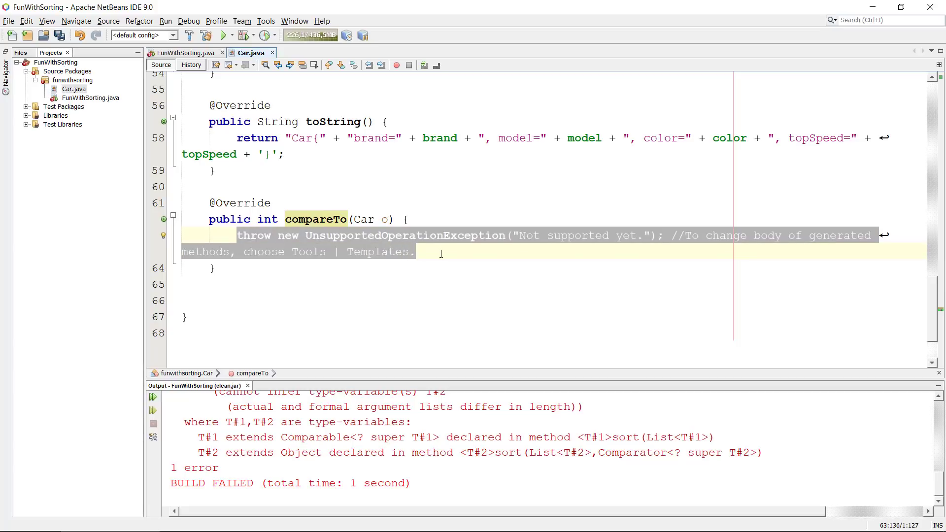
{"action": "key", "text": "Delete"}
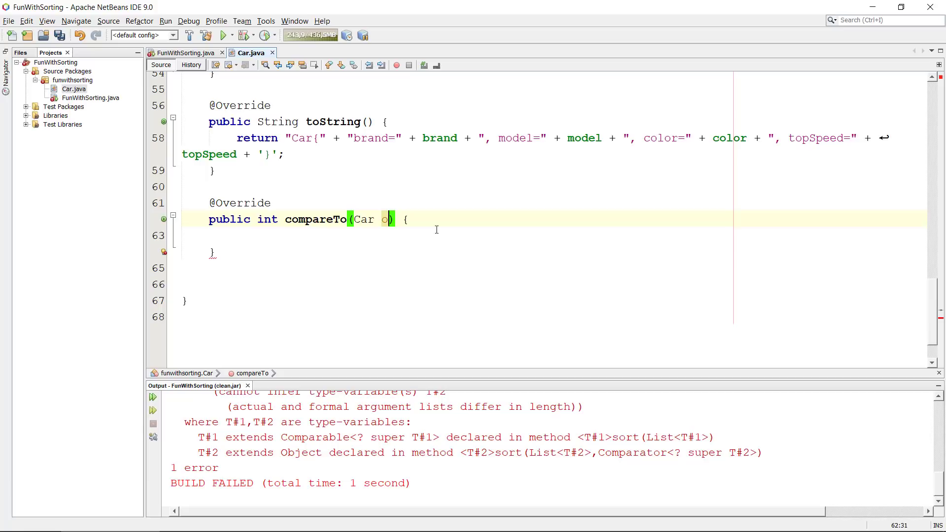
- Rename the parameter to other and write return this.brand.compareTo(other.brand); in the body
{"action": "type", "text": "ther"}
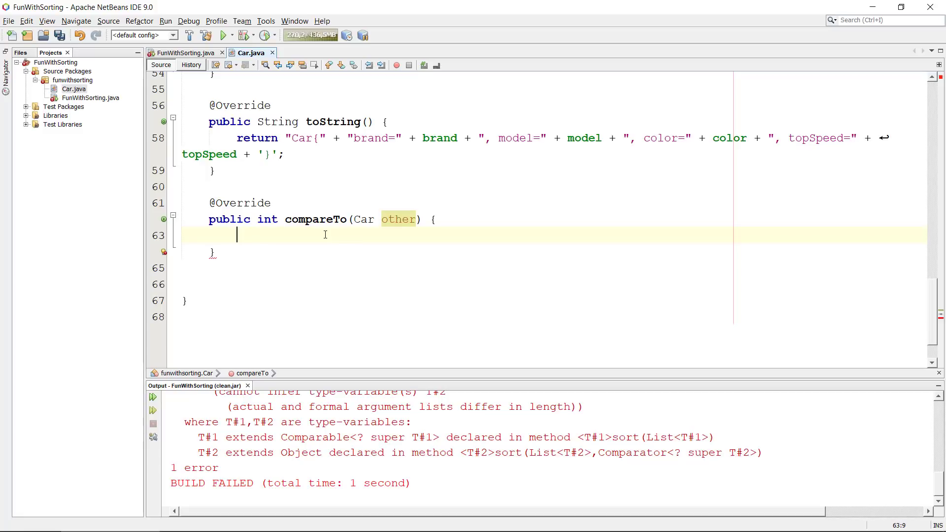
{"action": "type", "text": "this"}
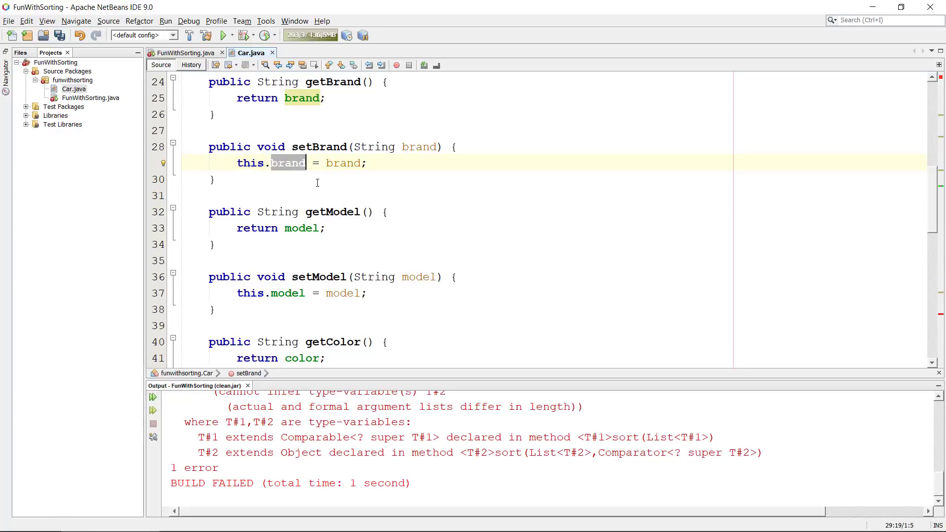
{"action": "scroll", "scroll_direction": "down", "scroll_amount": 3}
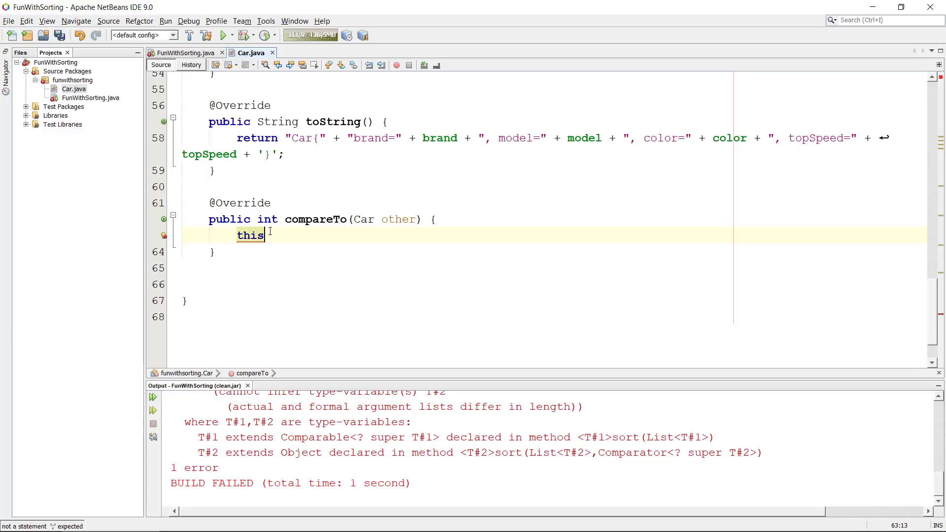
{"action": "type", "text": ".brand"}
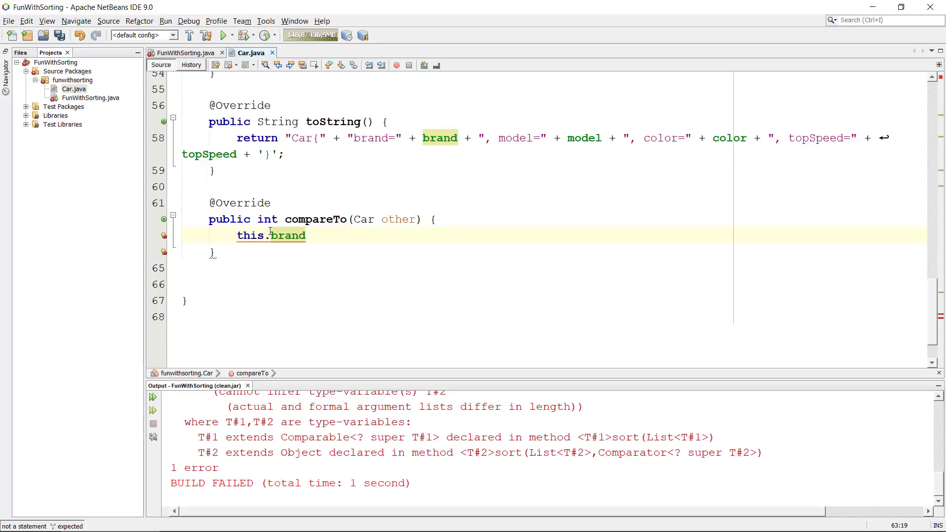
{"action": "type", "text": ".com"}
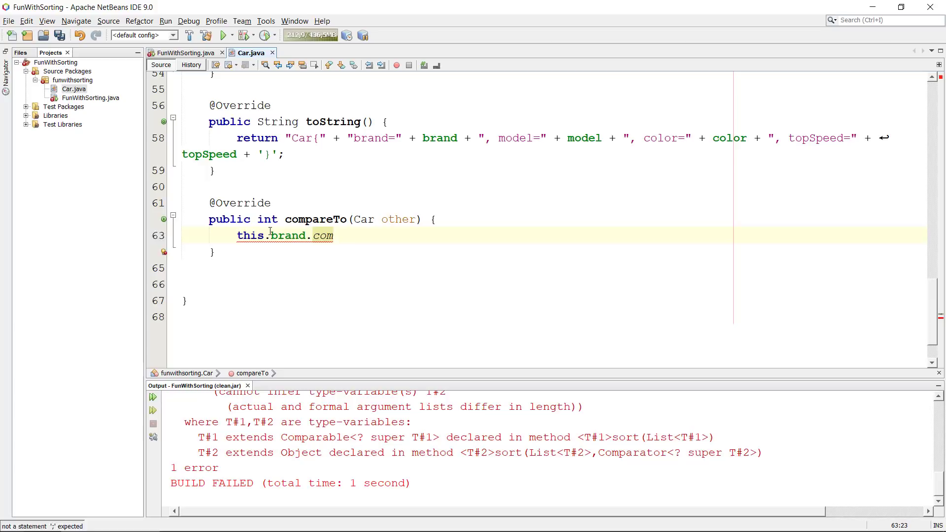
{"action": "type", "text": "pareTo("}
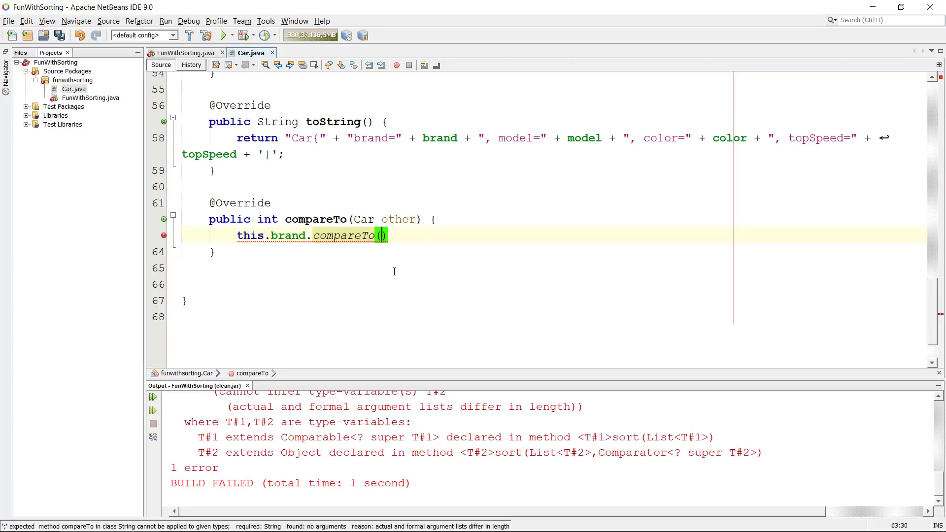
{"action": "type", "text": "other.brand"}
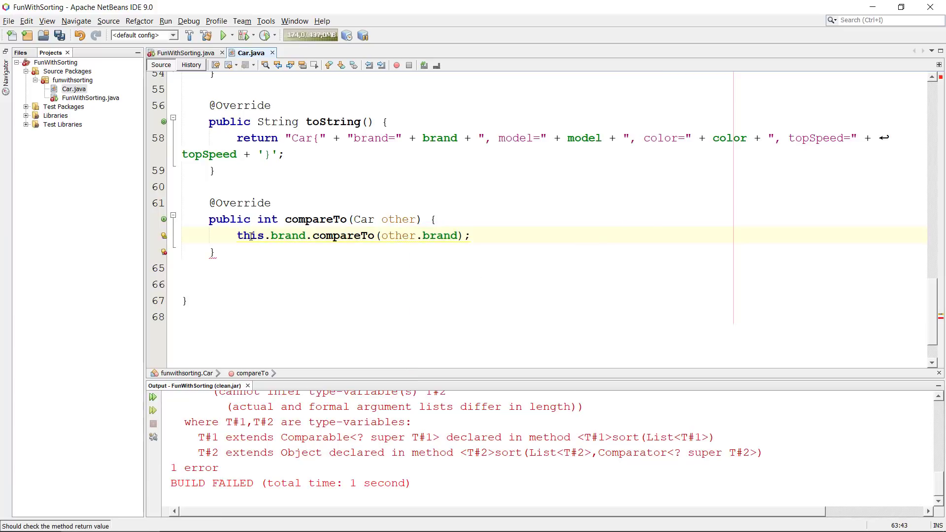
{"action": "type", "text": "return"}
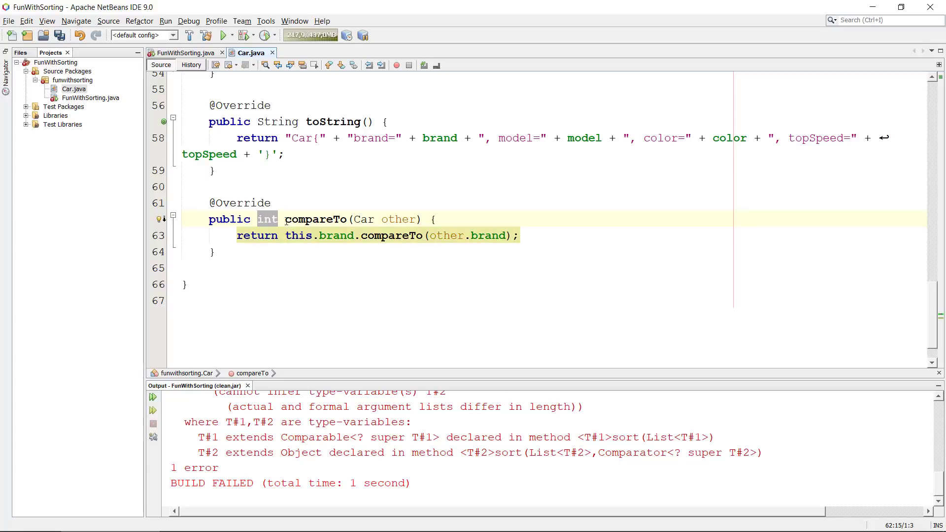
{"action": "mouse_move", "coordinate": [535, 225]}
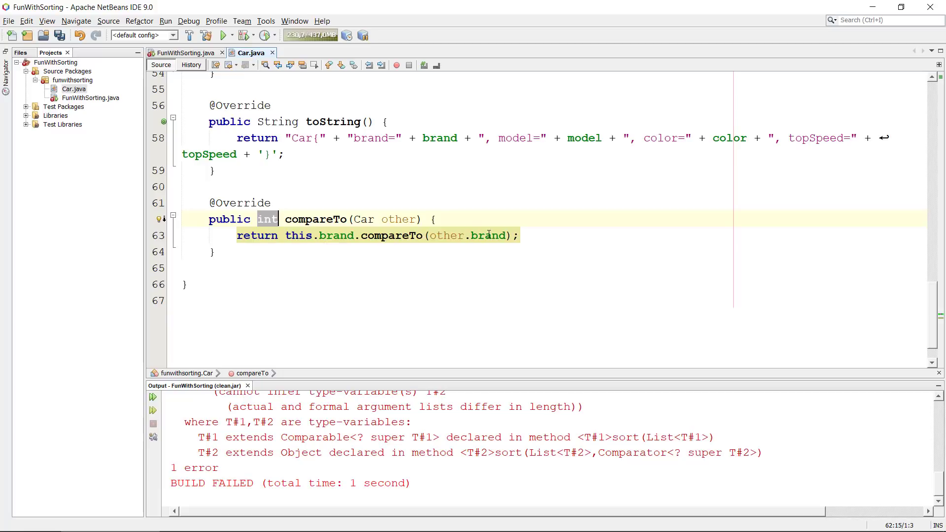
{"action": "mouse_move", "coordinate": [376, 260]}
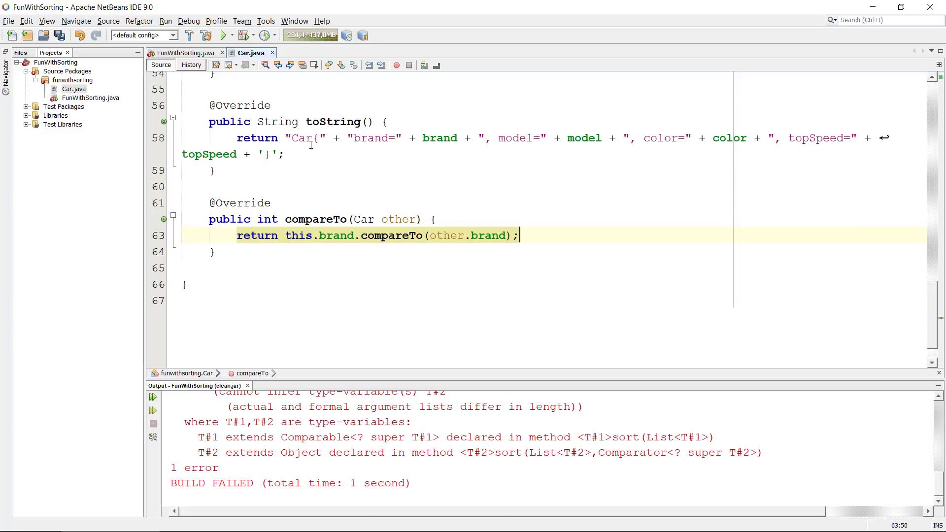
- Switch back to the FunWithSorting.java main program after the clean build succeeds
{"action": "left_click", "coordinate": [184, 53]}
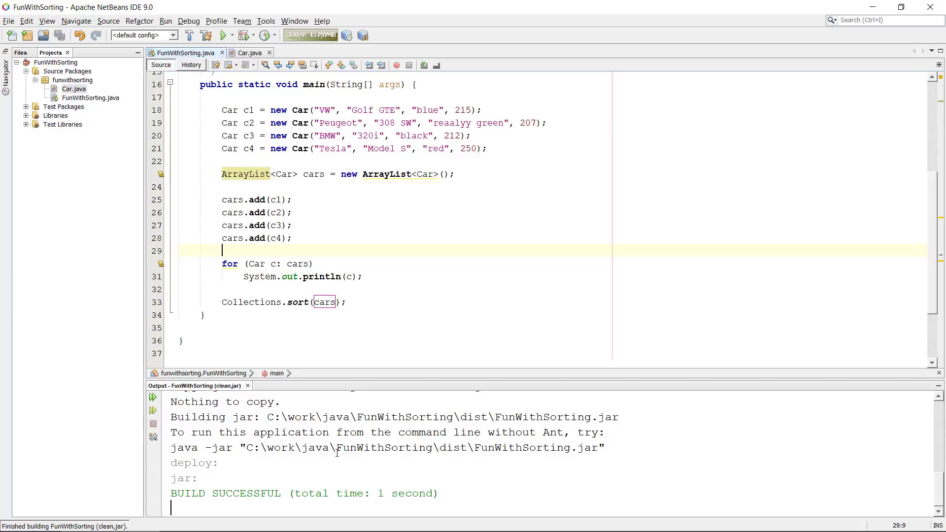
- Run the project to list the four cars, review Car.java, and return to FunWithSorting.java
{"action": "left_click", "coordinate": [224, 34]}
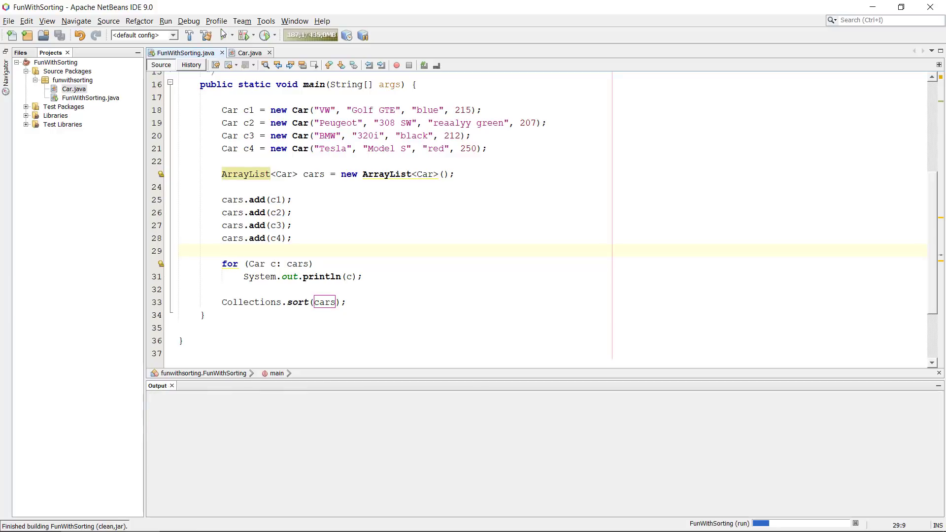
{"action": "left_click", "coordinate": [224, 35]}
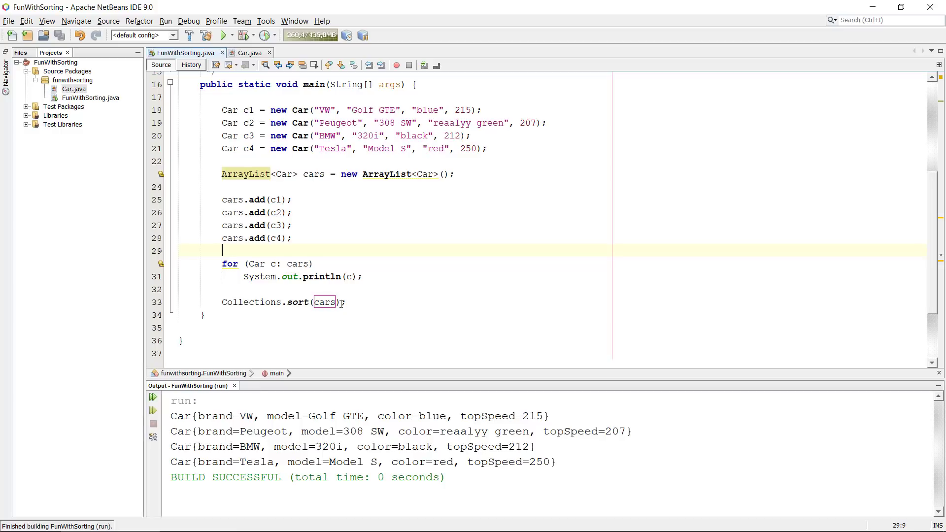
{"action": "left_click", "coordinate": [249, 53]}
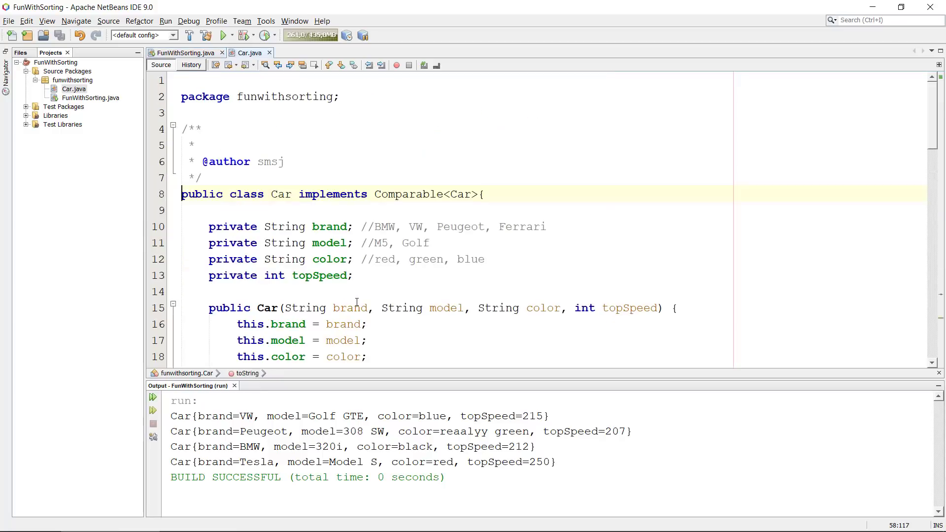
{"action": "scroll", "scroll_direction": "down", "scroll_amount": 3}
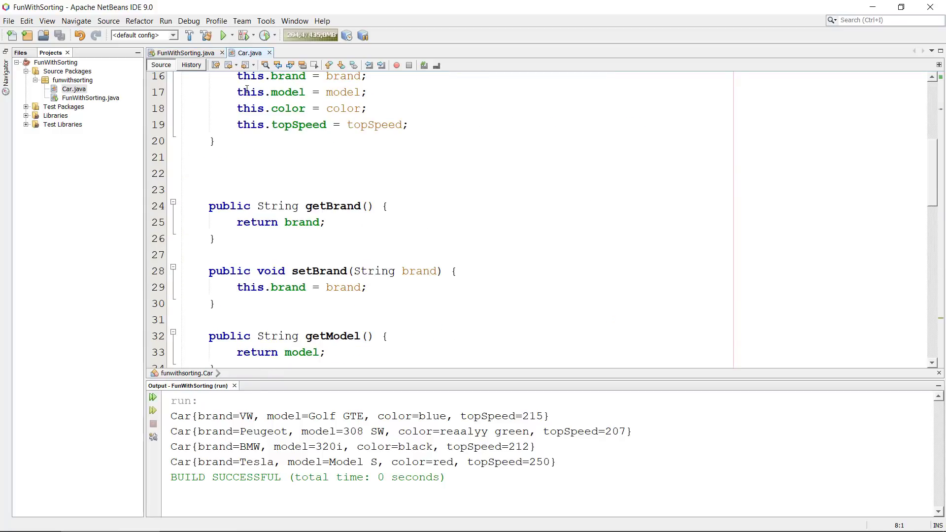
{"action": "left_click", "coordinate": [184, 53]}
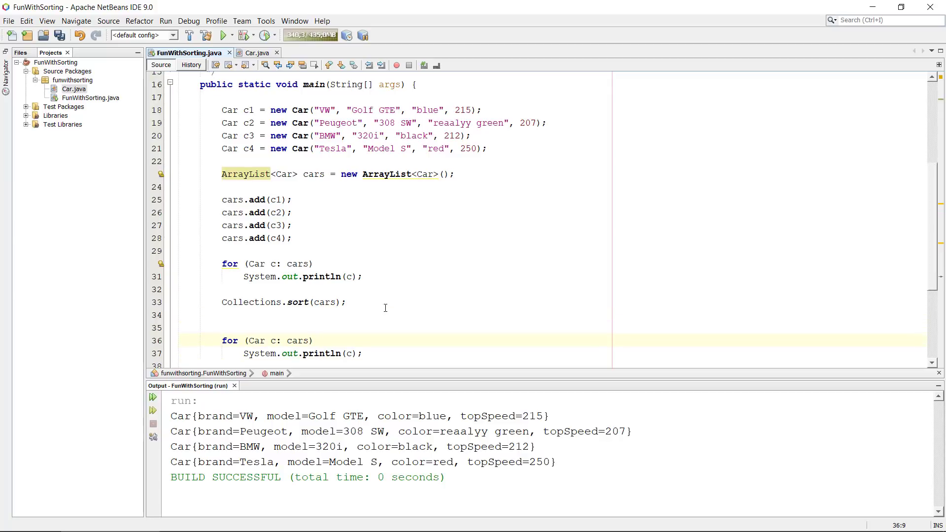
- Add println headings "Before sort...." and "After sort...." above the two listing loops
{"action": "type", "text": "sou"}
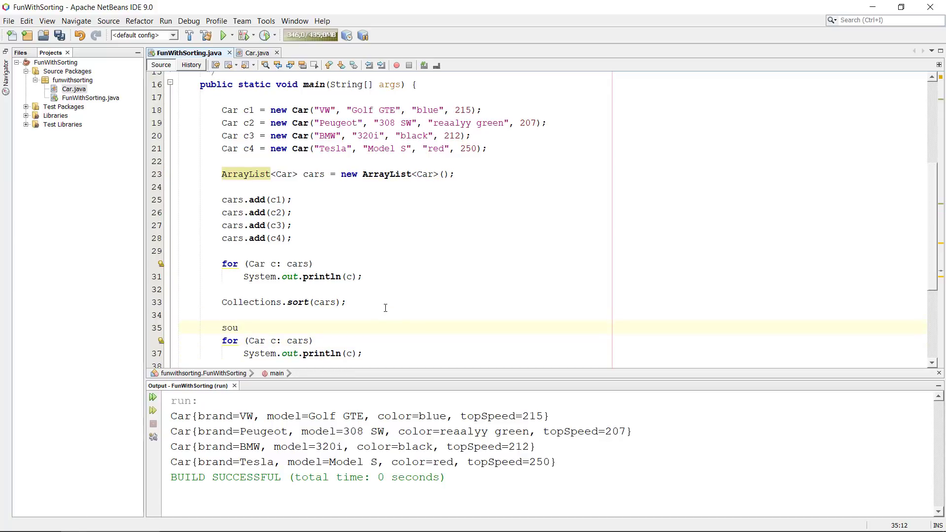
{"action": "type", "text": "System.out.println(\"\");"}
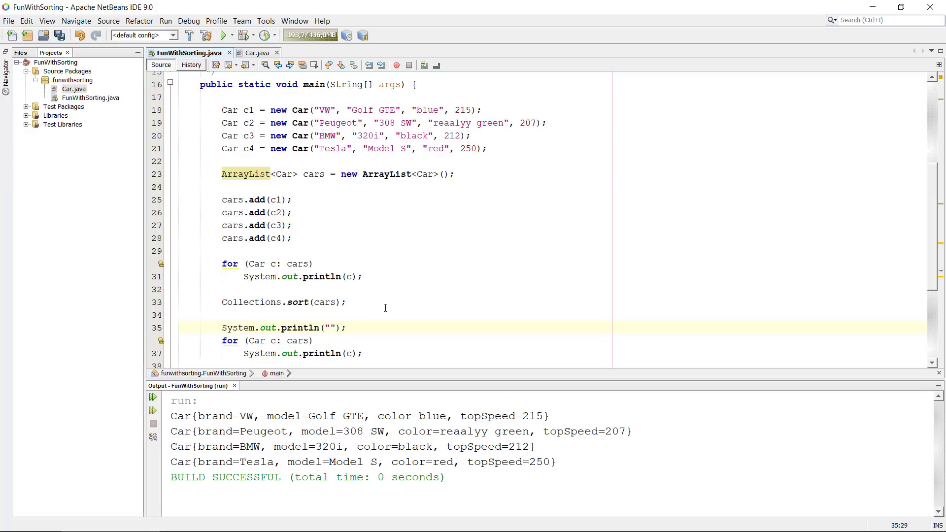
{"action": "type", "text": "After sort...."}
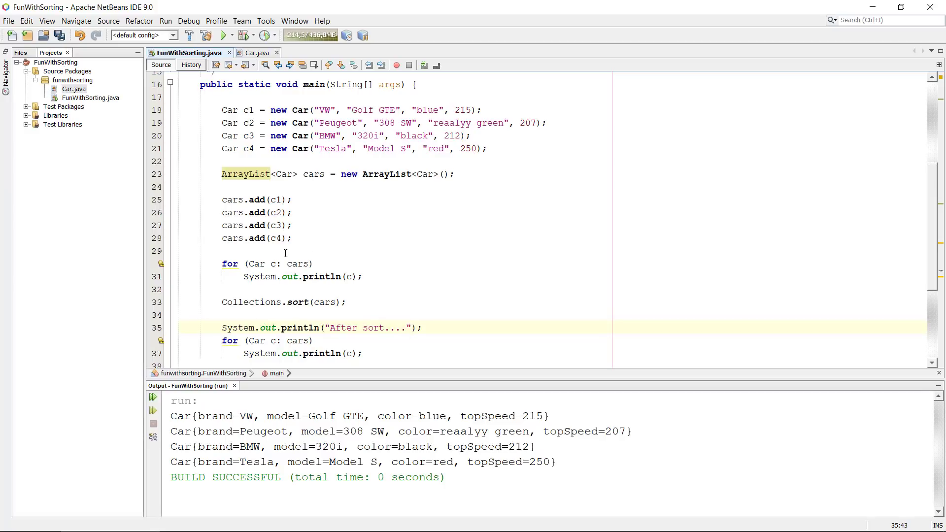
{"action": "type", "text": "System.out.println(\"\");"}
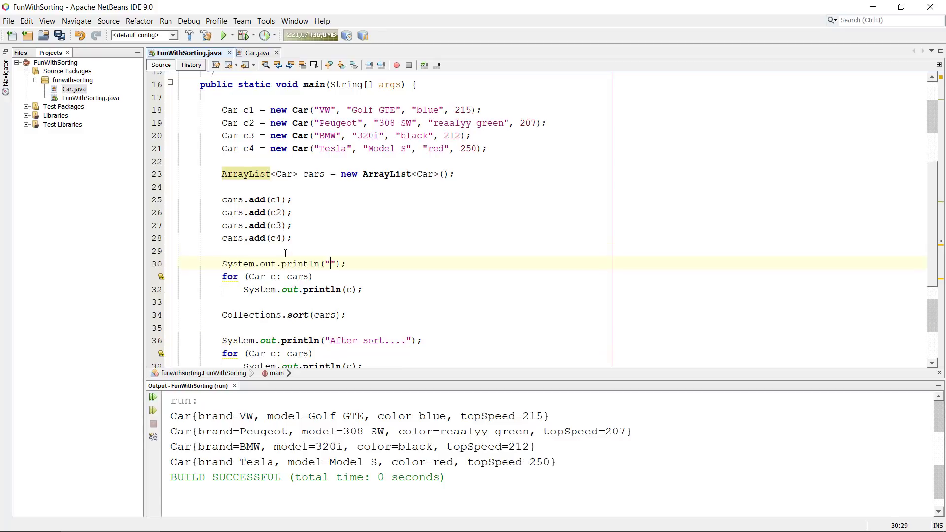
{"action": "type", "text": "Before sort.."}
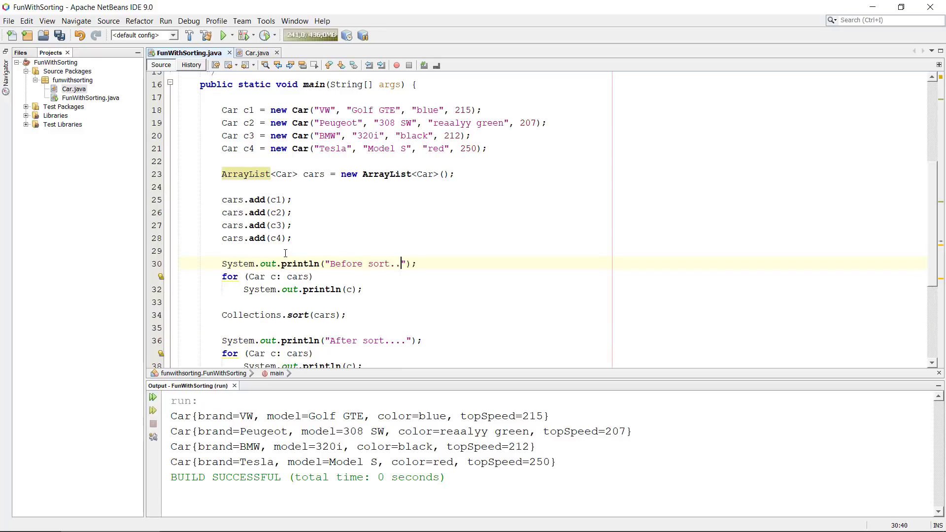
{"action": "type", "text": "."}
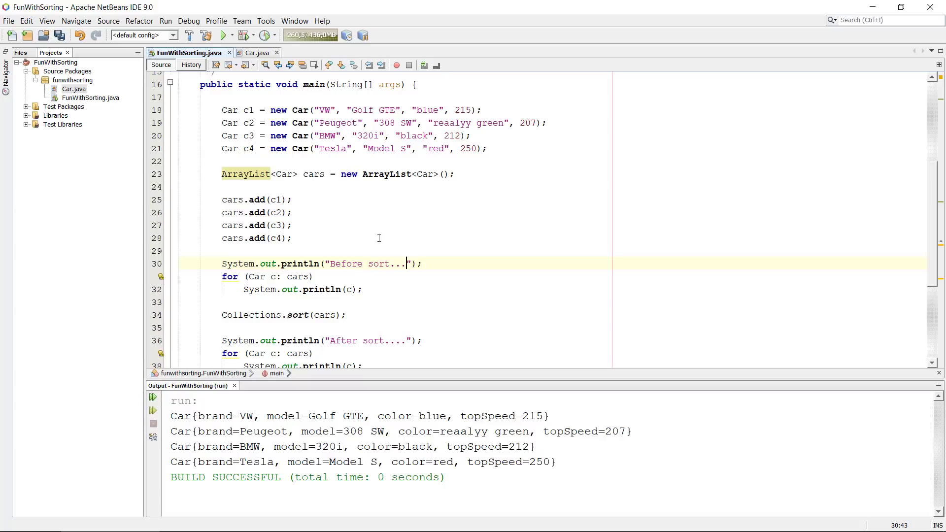
{"action": "type", "text": "."}
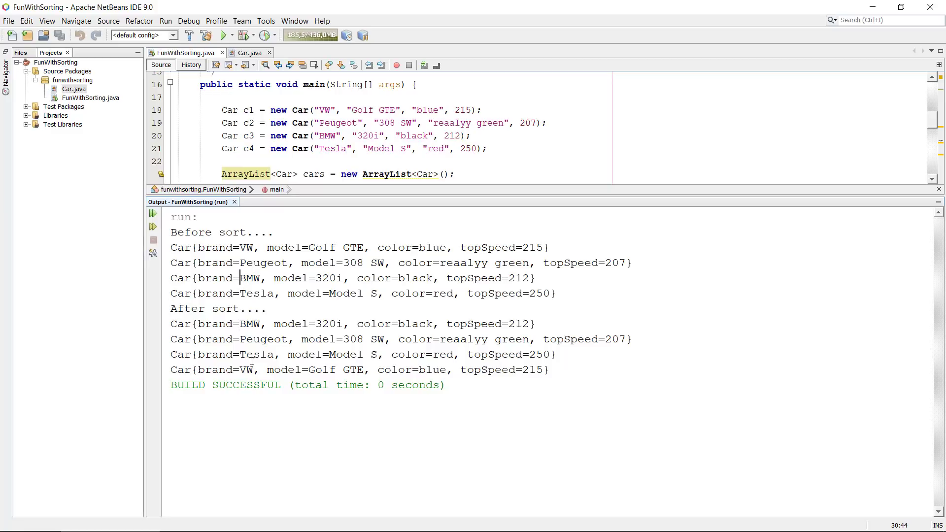
{"action": "mouse_move", "coordinate": [244, 324]}
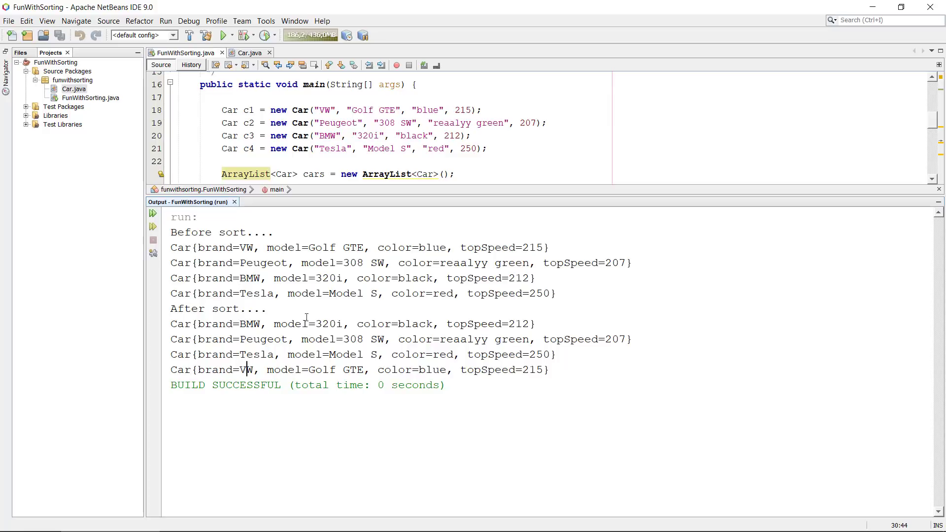
- Select the after-sort listing in the Output window ordered BMW, Peugeot, Tesla, VW
{"action": "left_click_drag", "start_coordinate": [229, 324], "coordinate": [326, 370]}
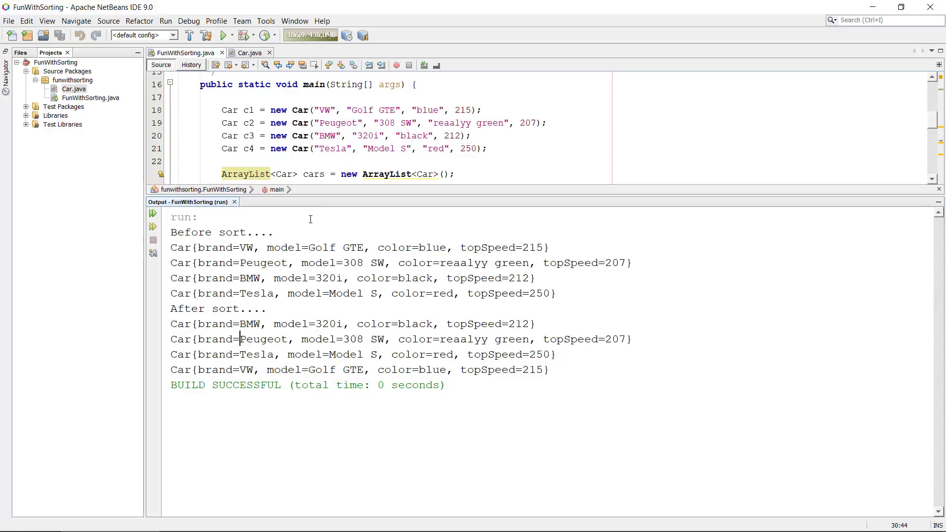
{"action": "mouse_move", "coordinate": [321, 200]}
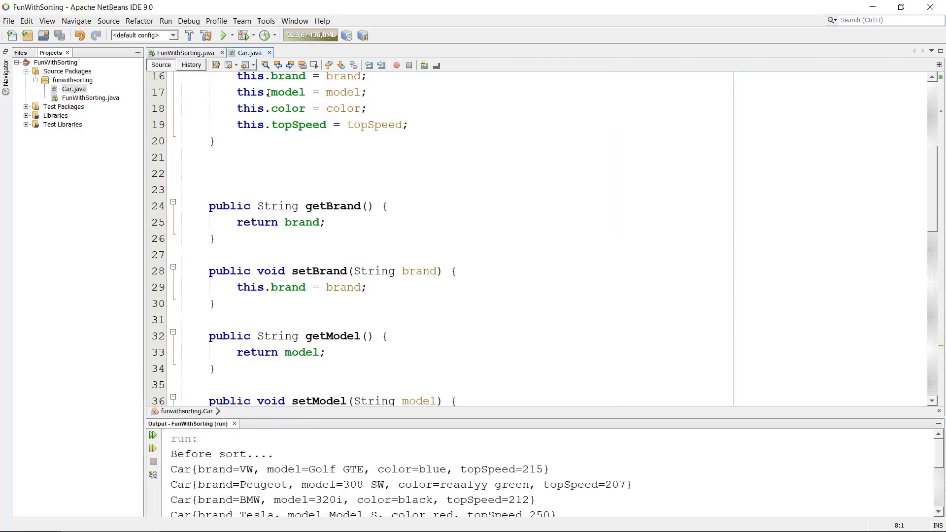
- Change compareTo to return this.model.compareTo(other.model) and rerun the project
{"action": "scroll", "scroll_direction": "down", "scroll_amount": 3}
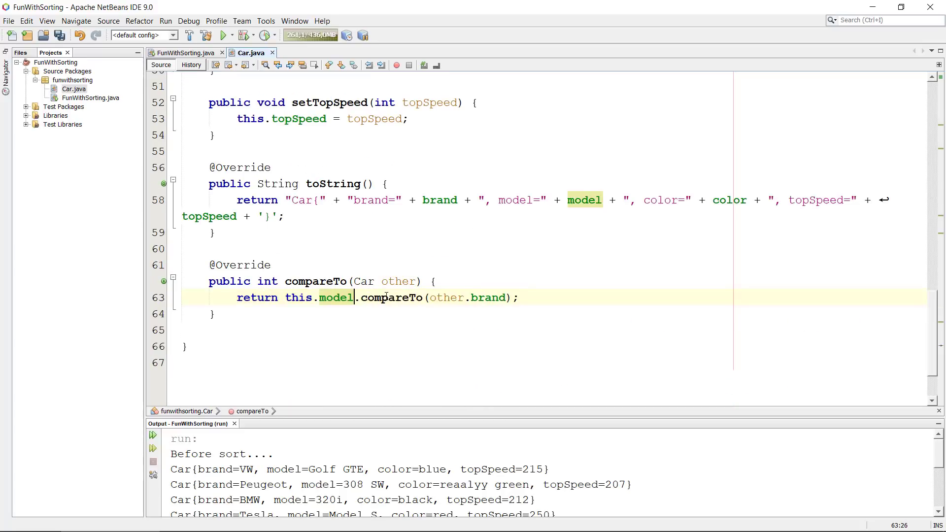
{"action": "type", "text": "model"}
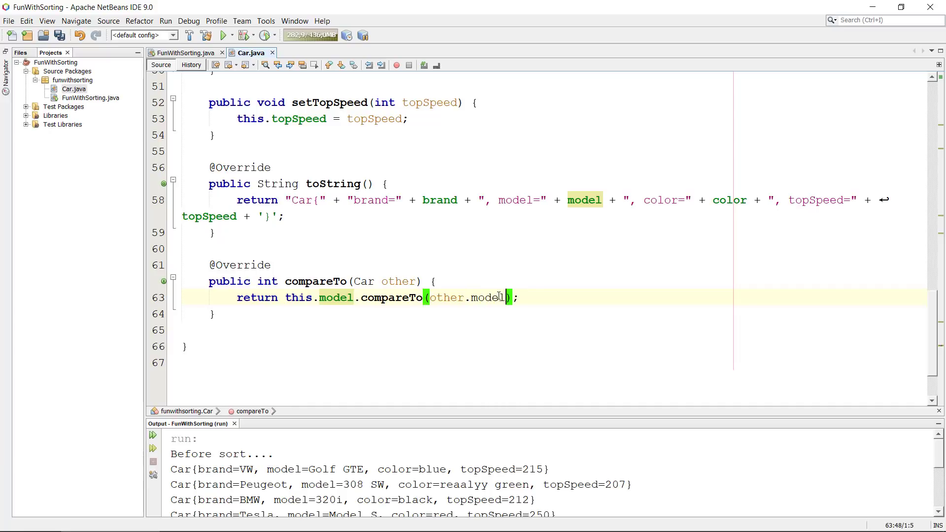
{"action": "double_click", "coordinate": [489, 298]}
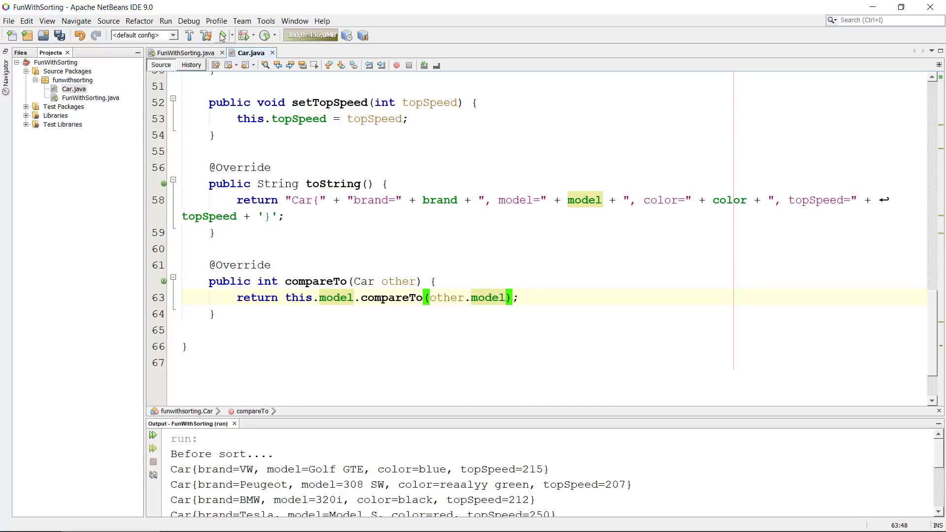
{"action": "left_click", "coordinate": [224, 36]}
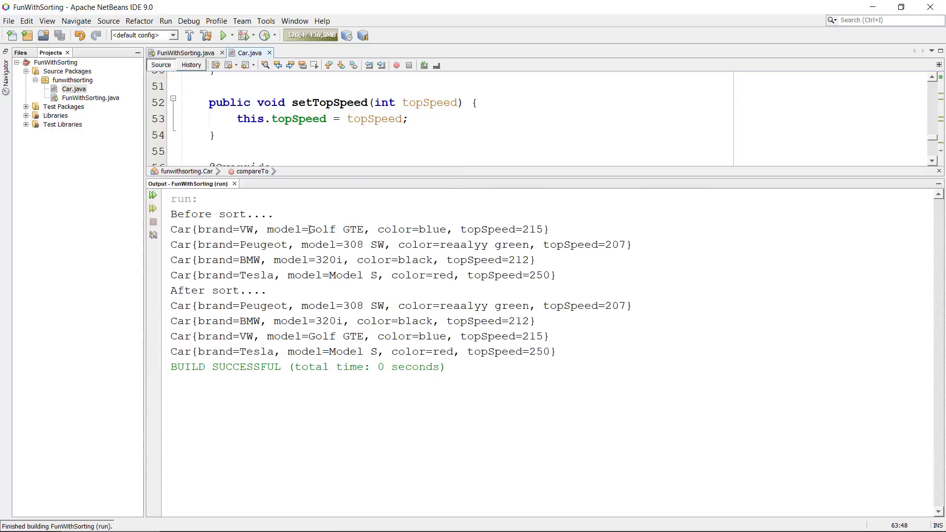
{"action": "mouse_move", "coordinate": [356, 250]}
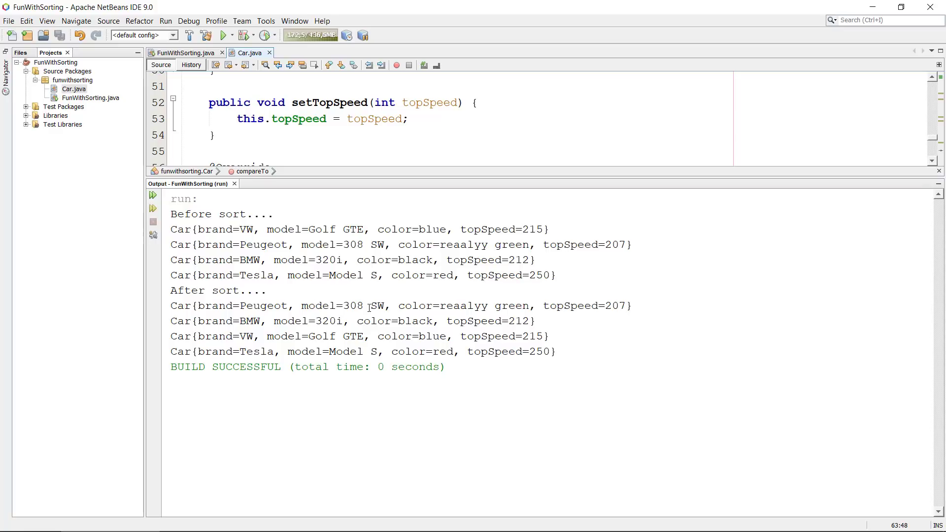
- Highlight the sorted model names 308 SW, Golf GTE and Model S in the Output window
{"action": "double_click", "coordinate": [354, 305]}
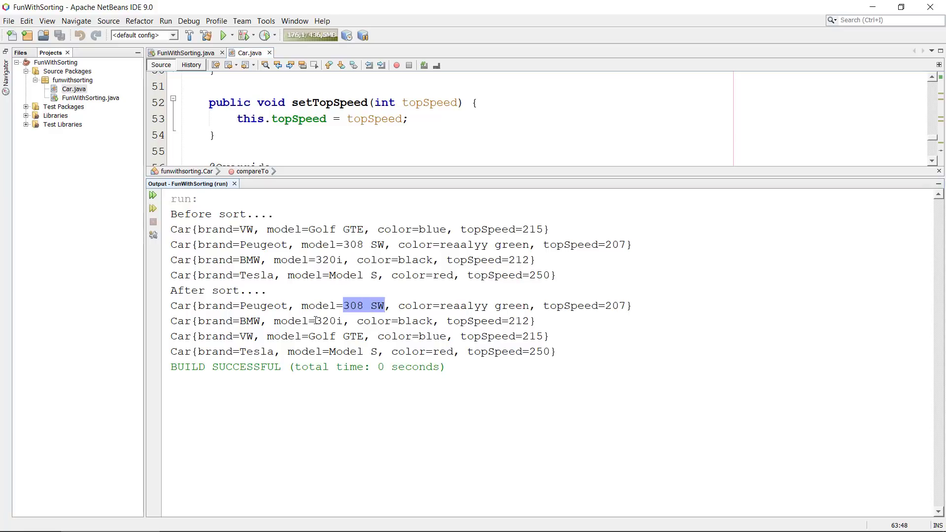
{"action": "double_click", "coordinate": [318, 336]}
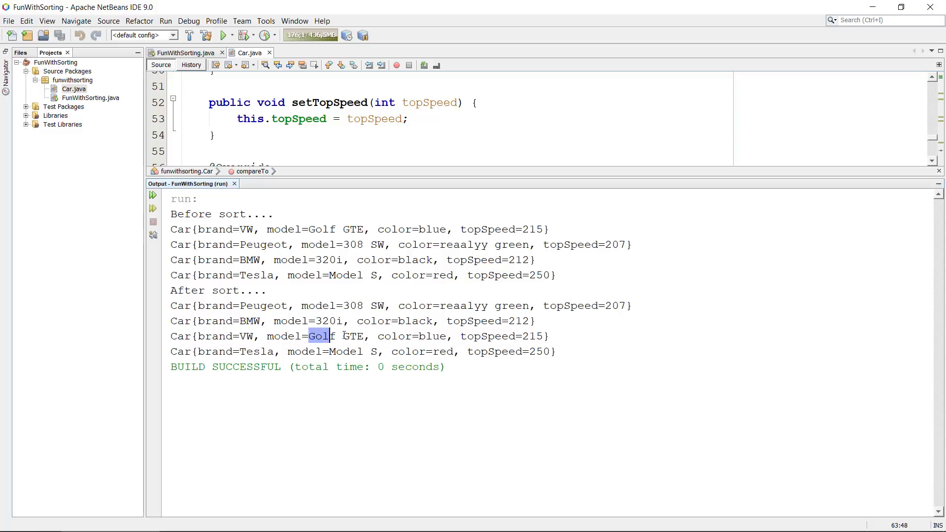
{"action": "double_click", "coordinate": [346, 351]}
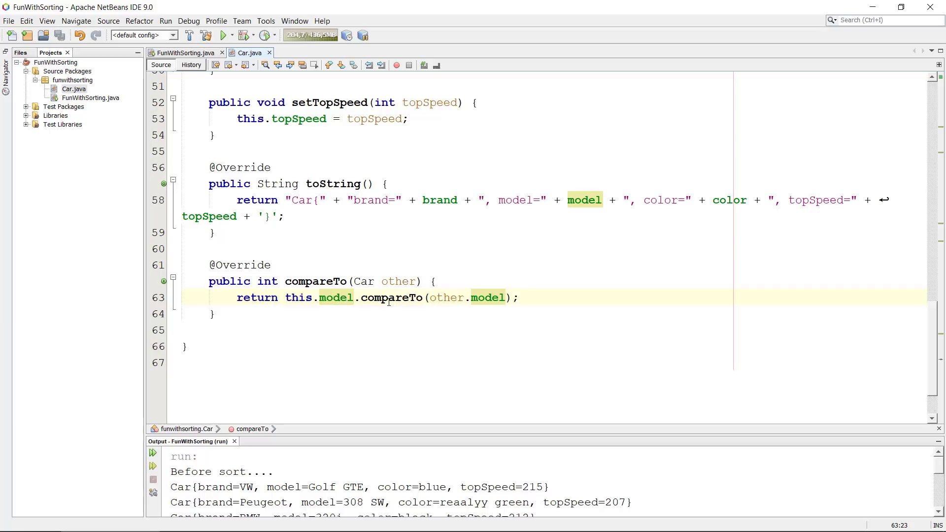
- Review the model-based compareTo in Car.java, then return focus to FunWithSorting.java's main
{"action": "left_click", "coordinate": [333, 298]}
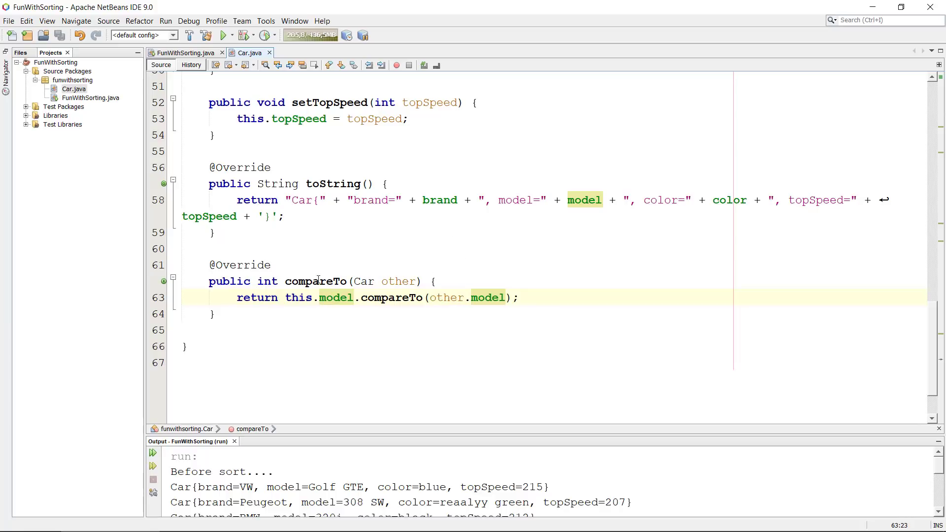
{"action": "left_click", "coordinate": [334, 298]}
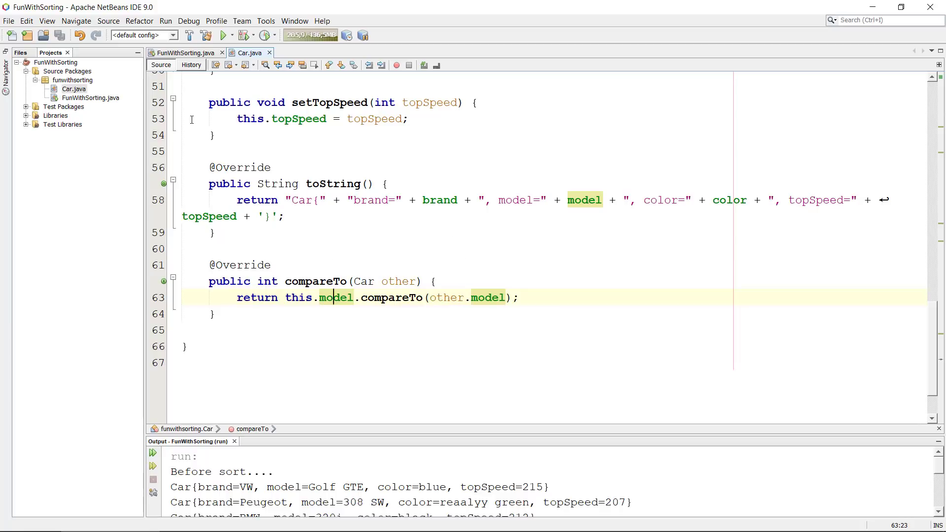
{"action": "left_click", "coordinate": [184, 52]}
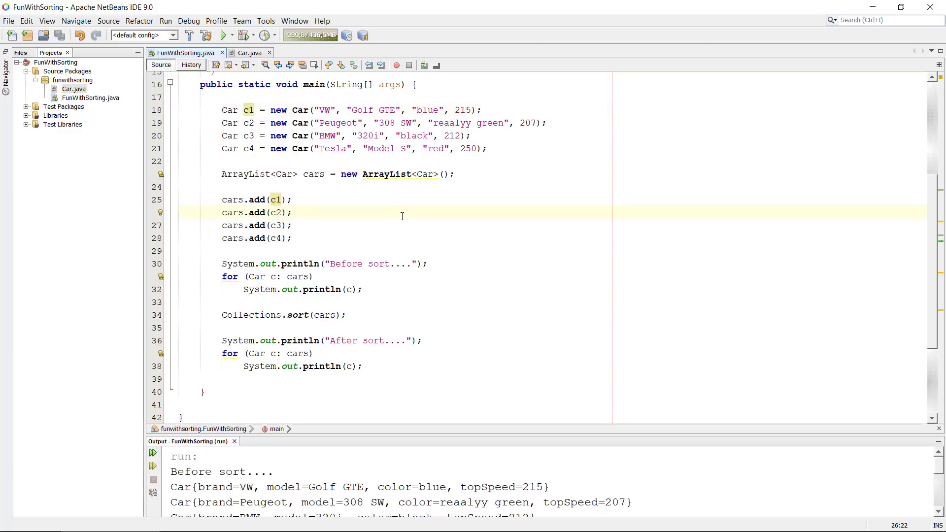
{"action": "left_click", "coordinate": [292, 213]}
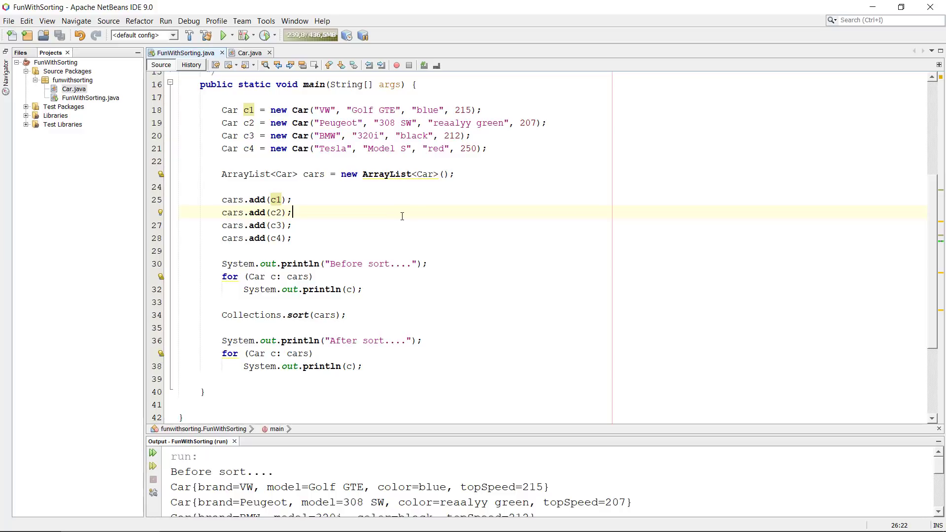